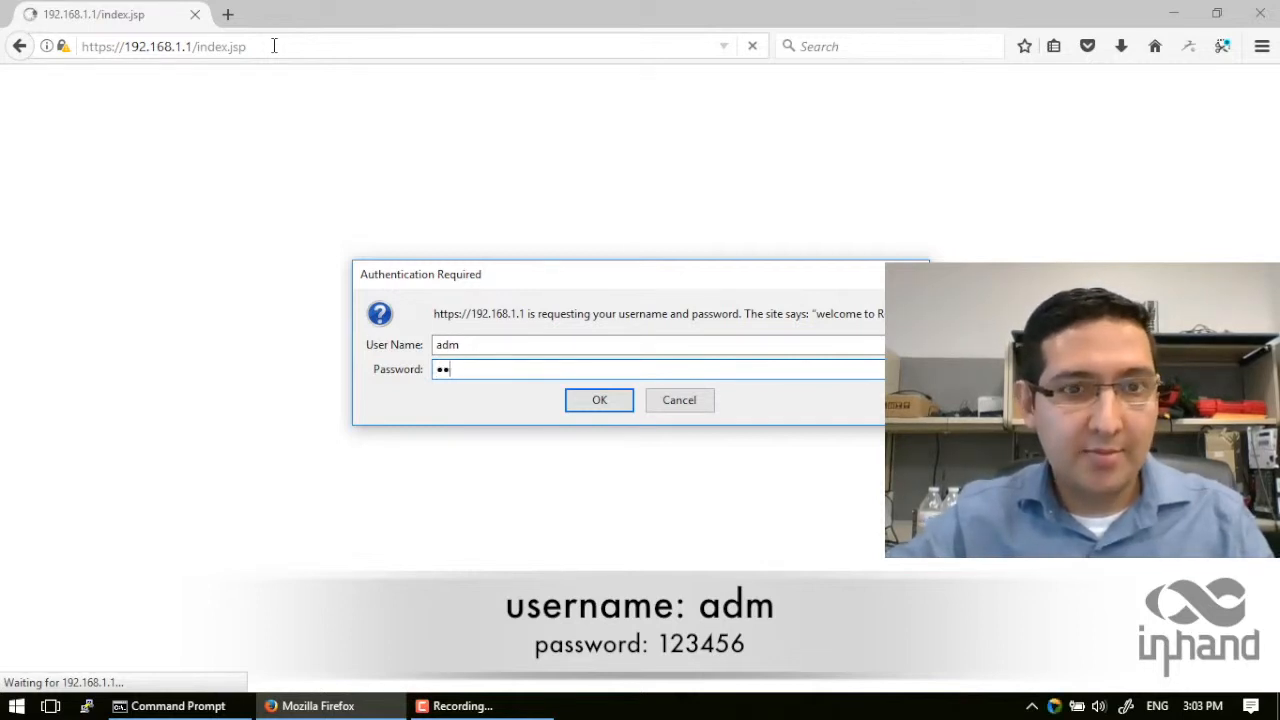
# Enter the login credentials and submit them to reach the router's system status page
pyautogui.write('3')
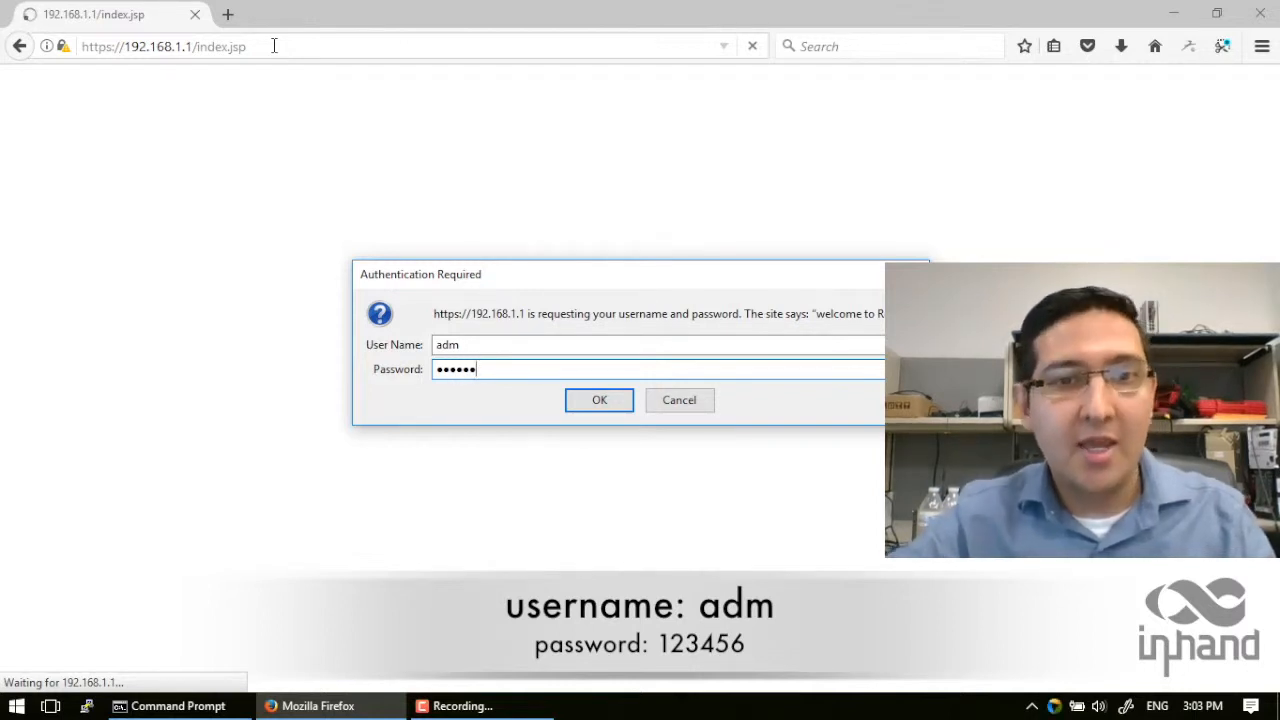
pyautogui.click(599, 400)
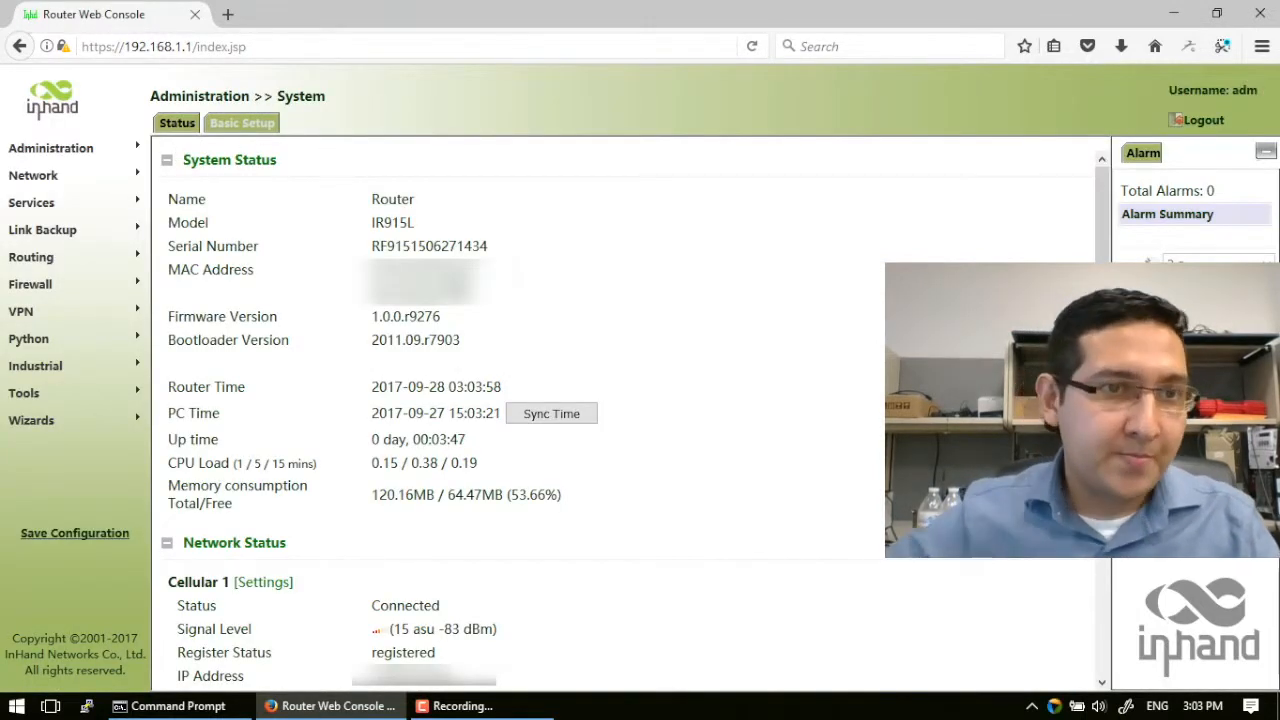
# Go to Network > WLAN to view the wireless status, currently Disabled
pyautogui.click(33, 175)
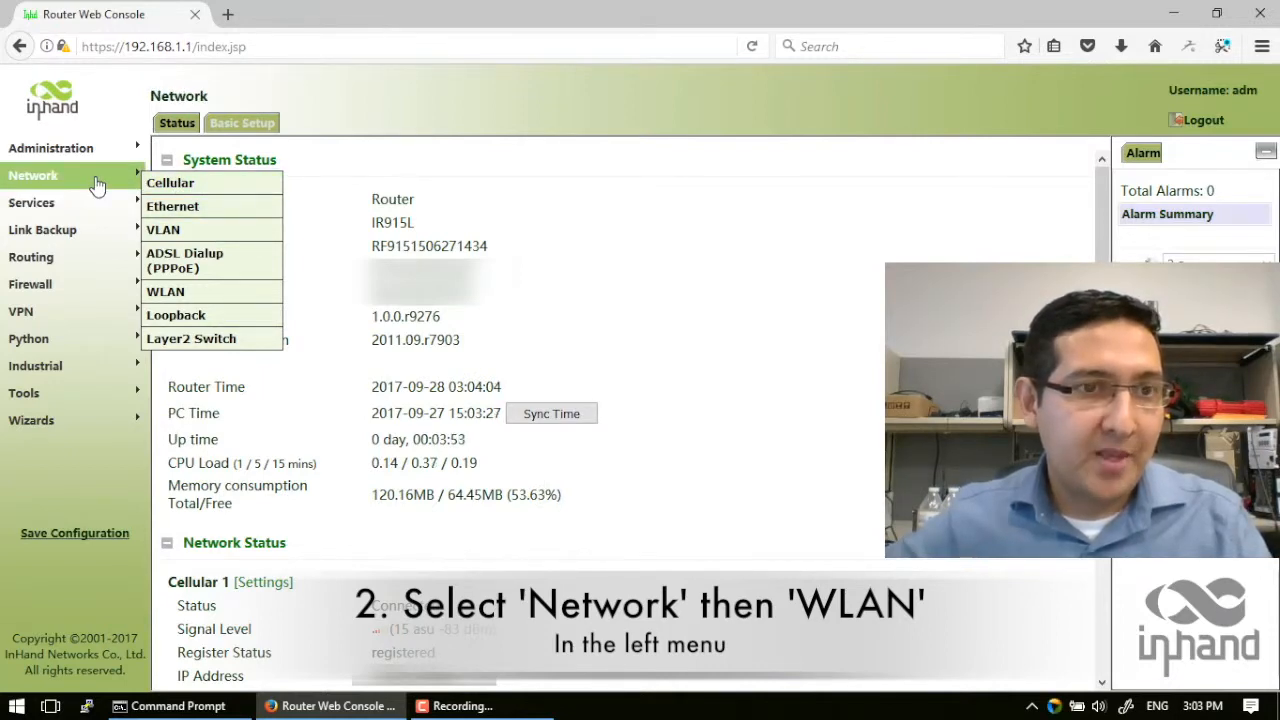
pyautogui.click(166, 291)
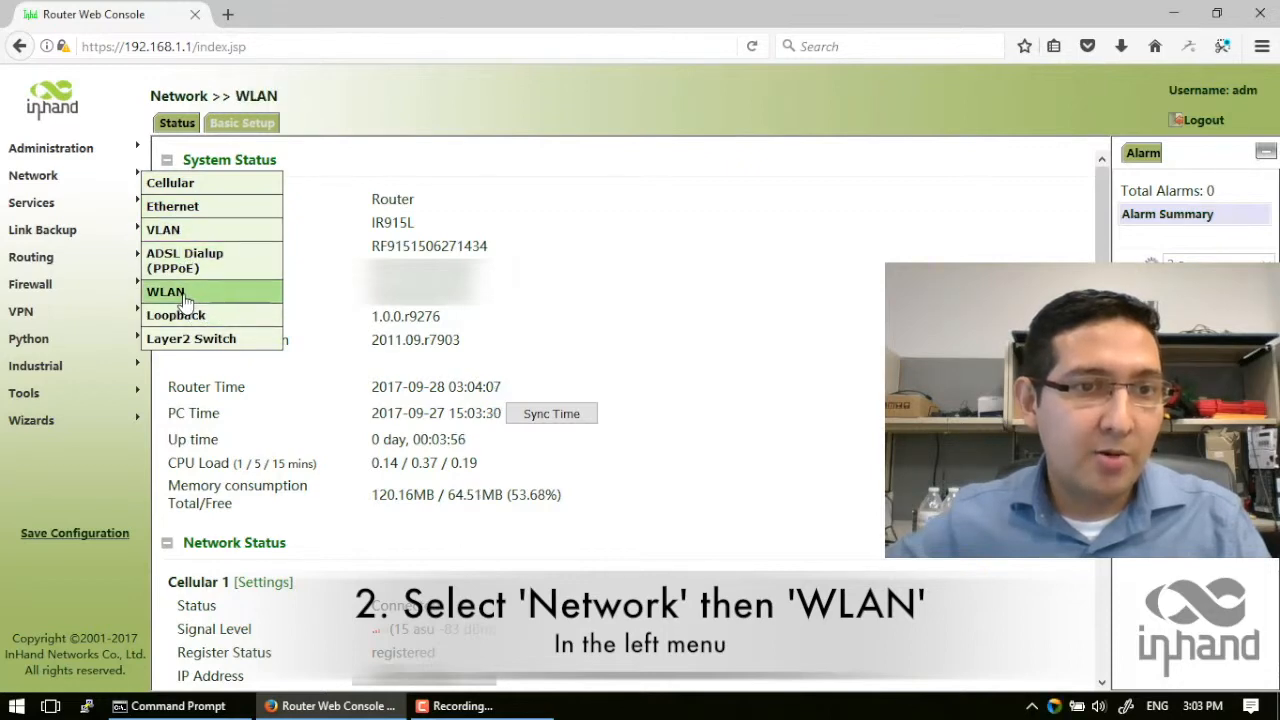
pyautogui.click(165, 291)
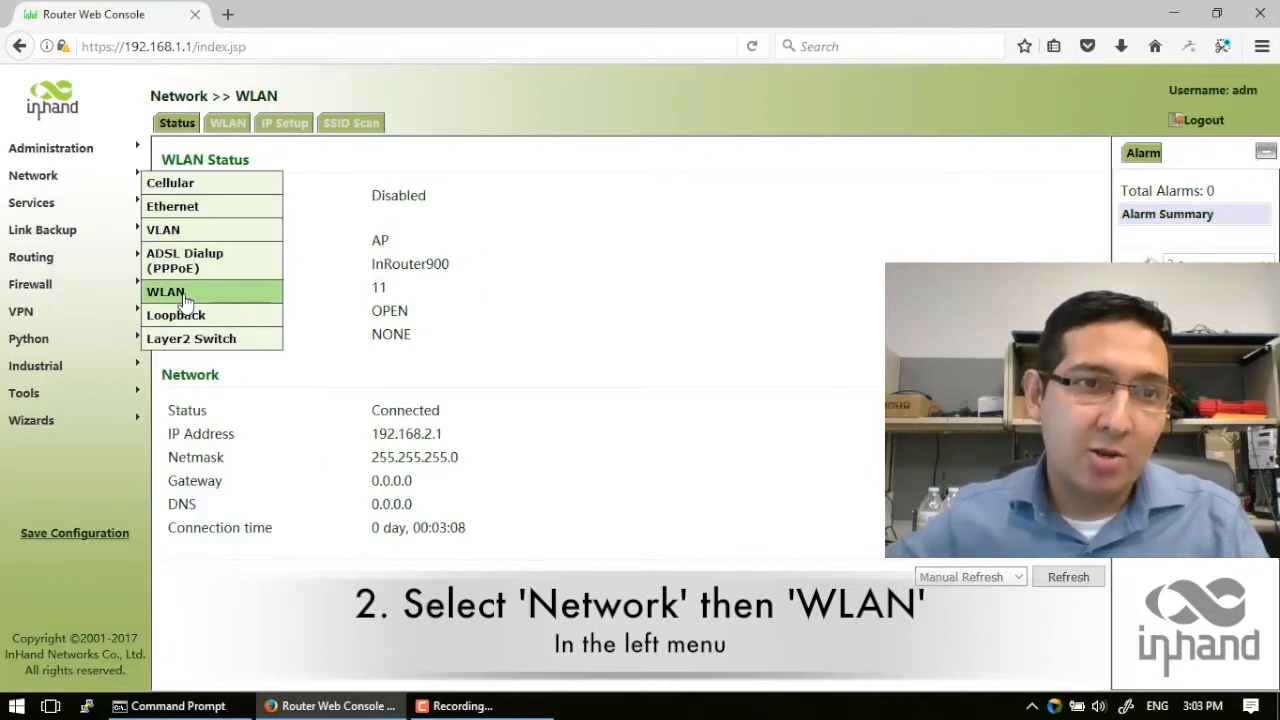
pyautogui.click(165, 291)
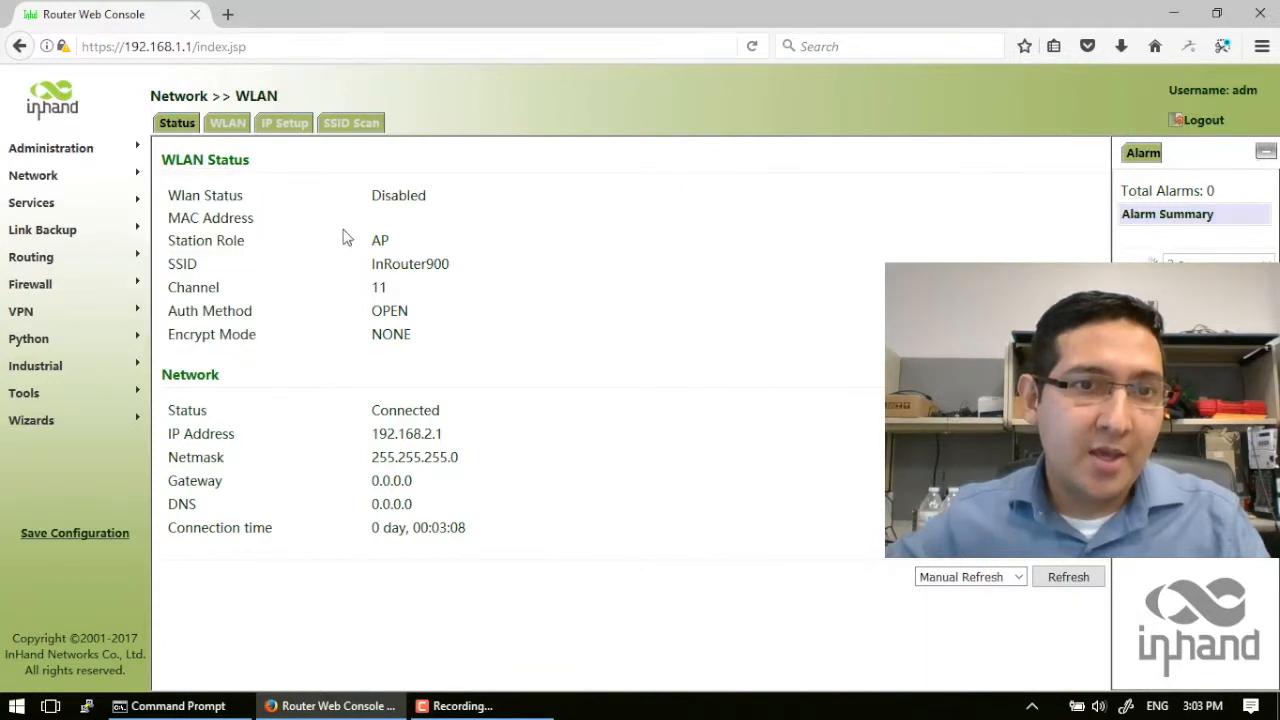
pyautogui.doubleClick(398, 195)
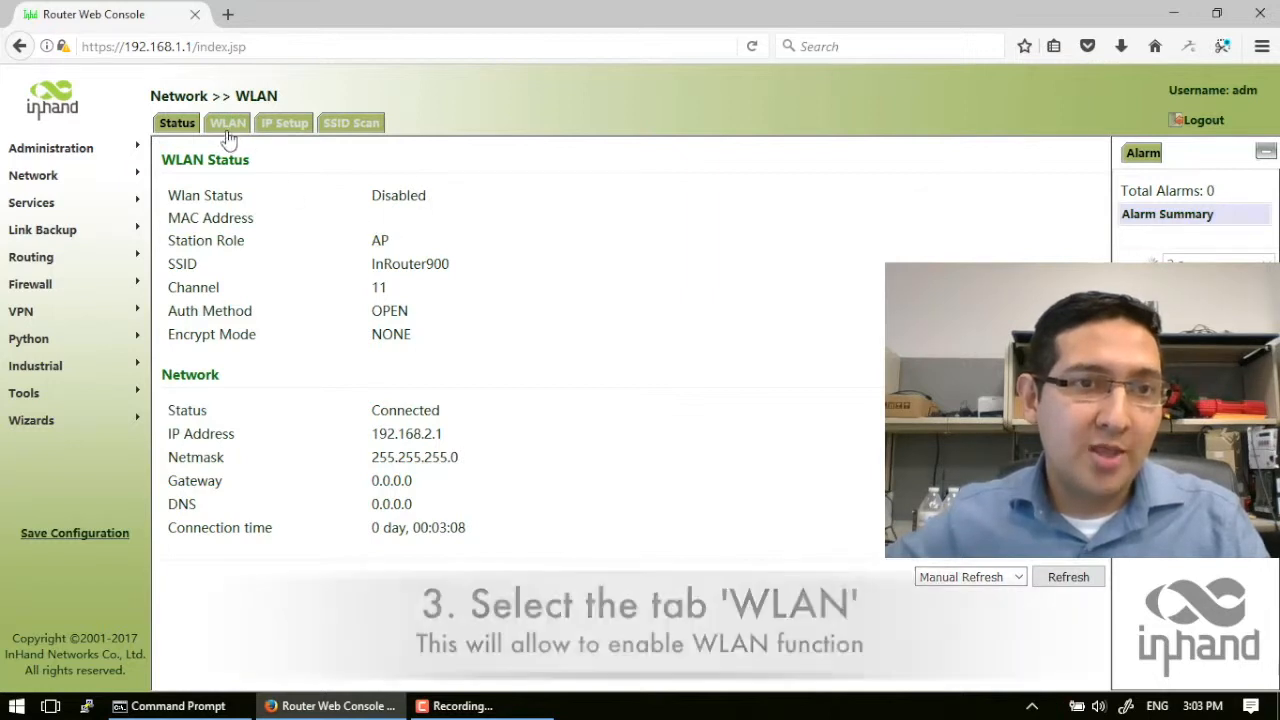
# Tick Enable on the WLAN tab and select the existing SSID InRouter900
pyautogui.click(227, 122)
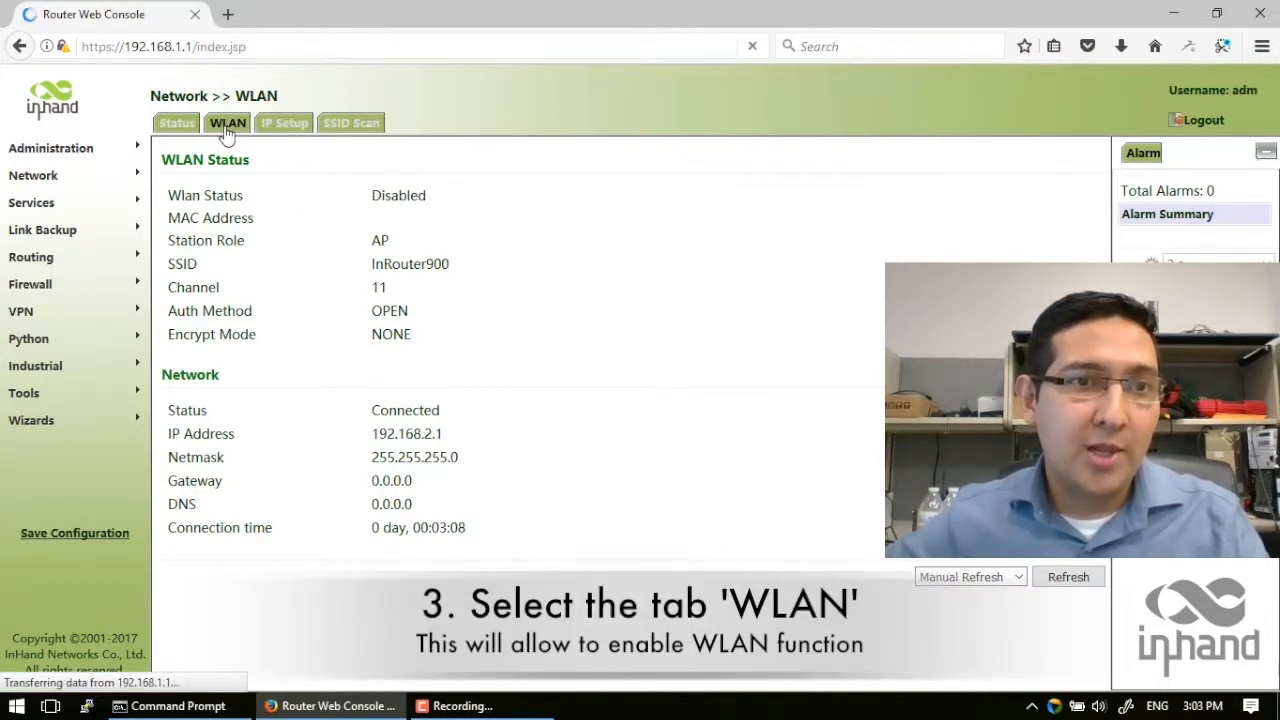
pyautogui.click(227, 122)
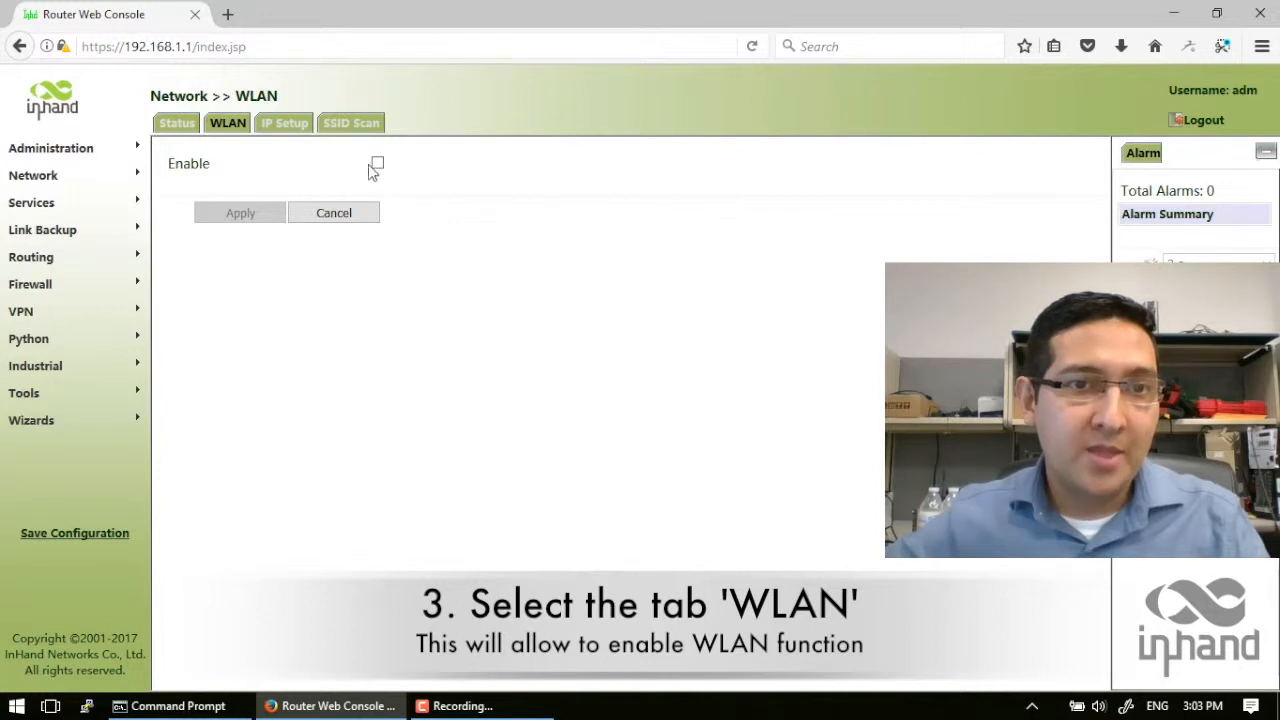
pyautogui.click(377, 162)
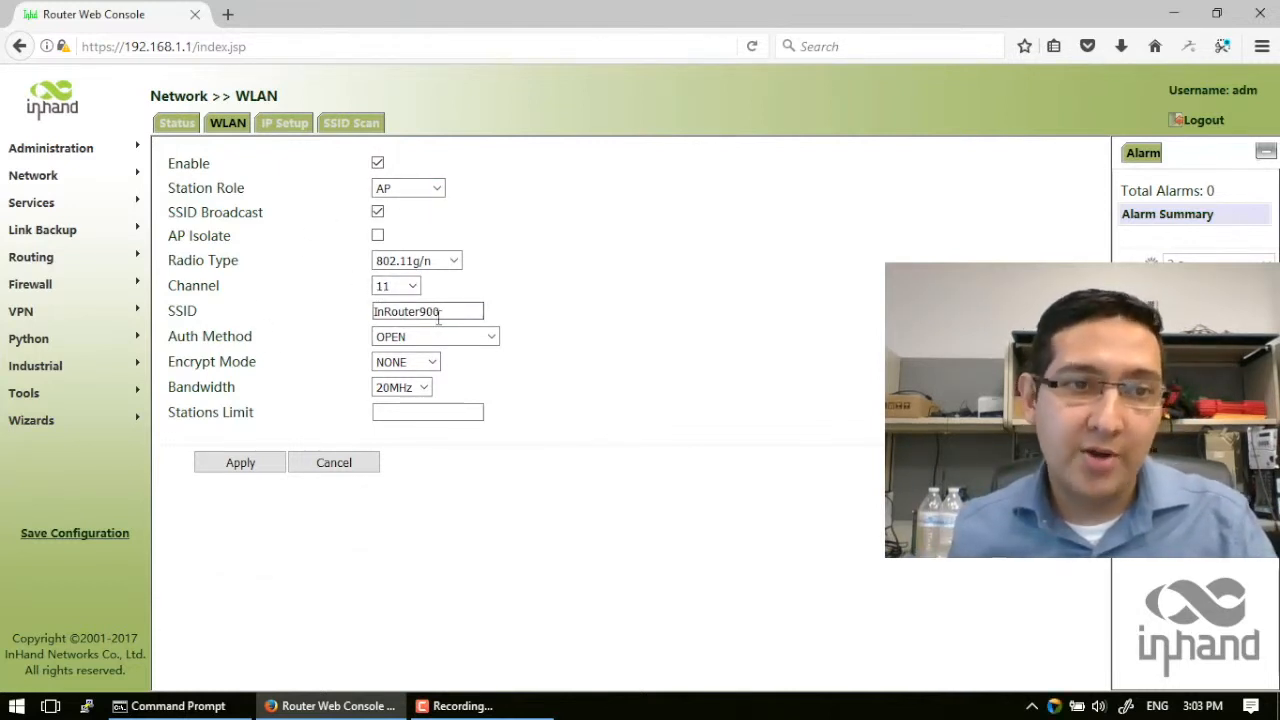
pyautogui.tripleClick(427, 311)
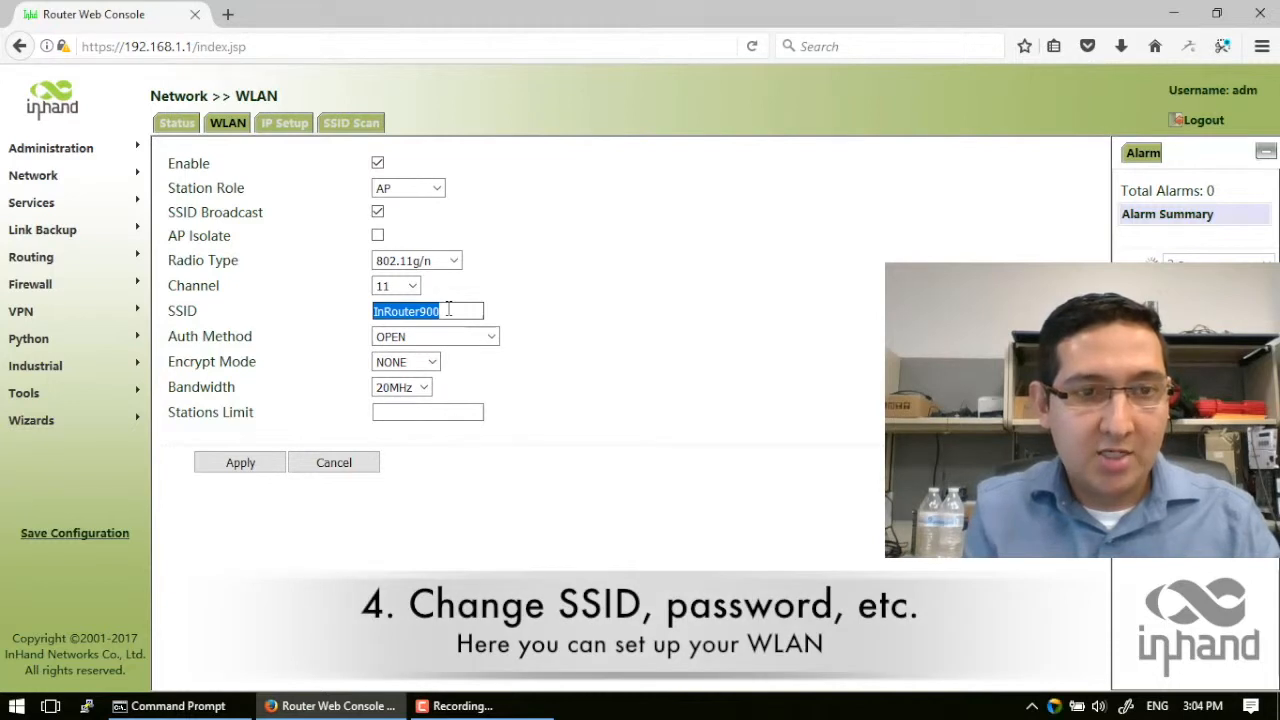
# Replace the SSID InRouter900 with InHandWiFi
pyautogui.press('Delete')
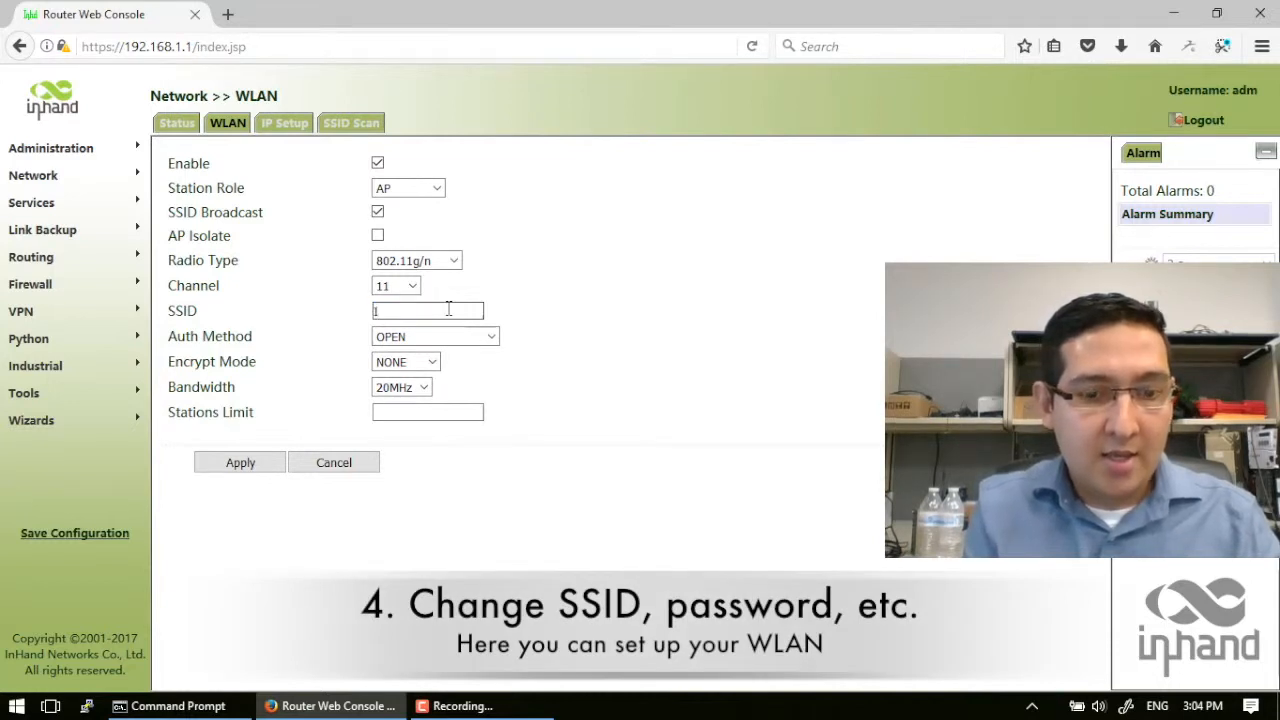
pyautogui.write('InHandWiFi')
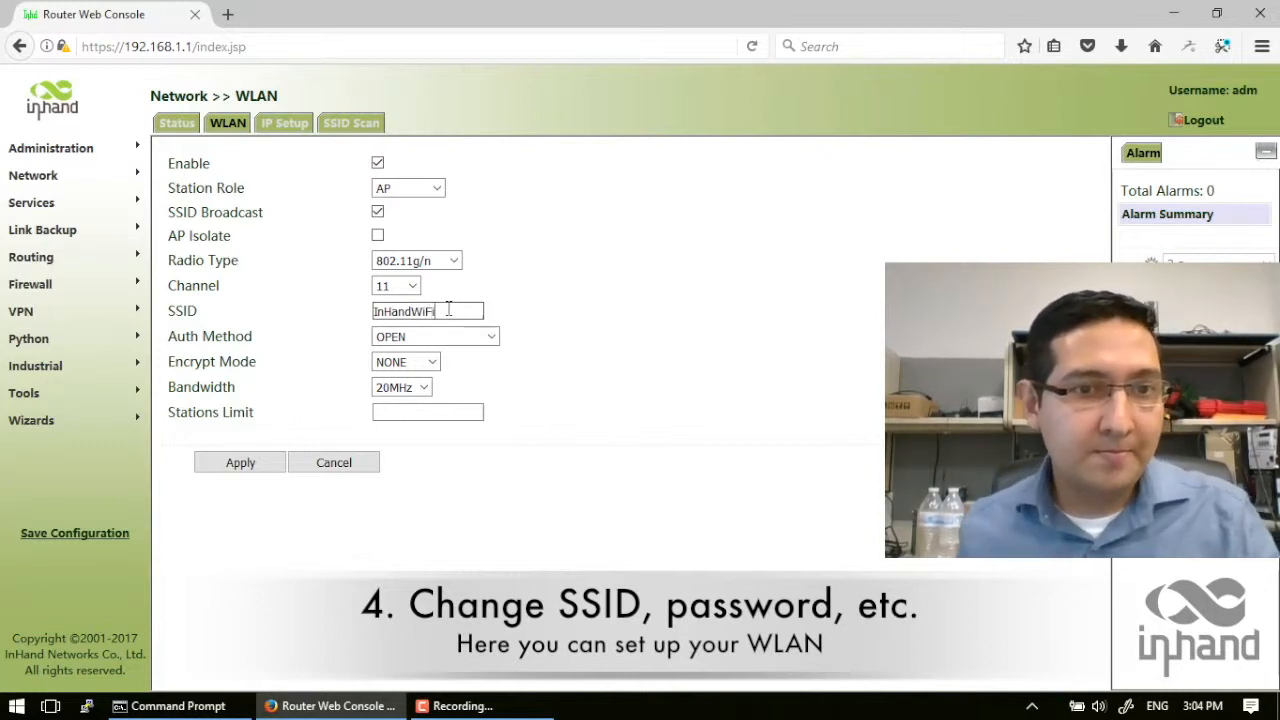
pyautogui.doubleClick(227, 336)
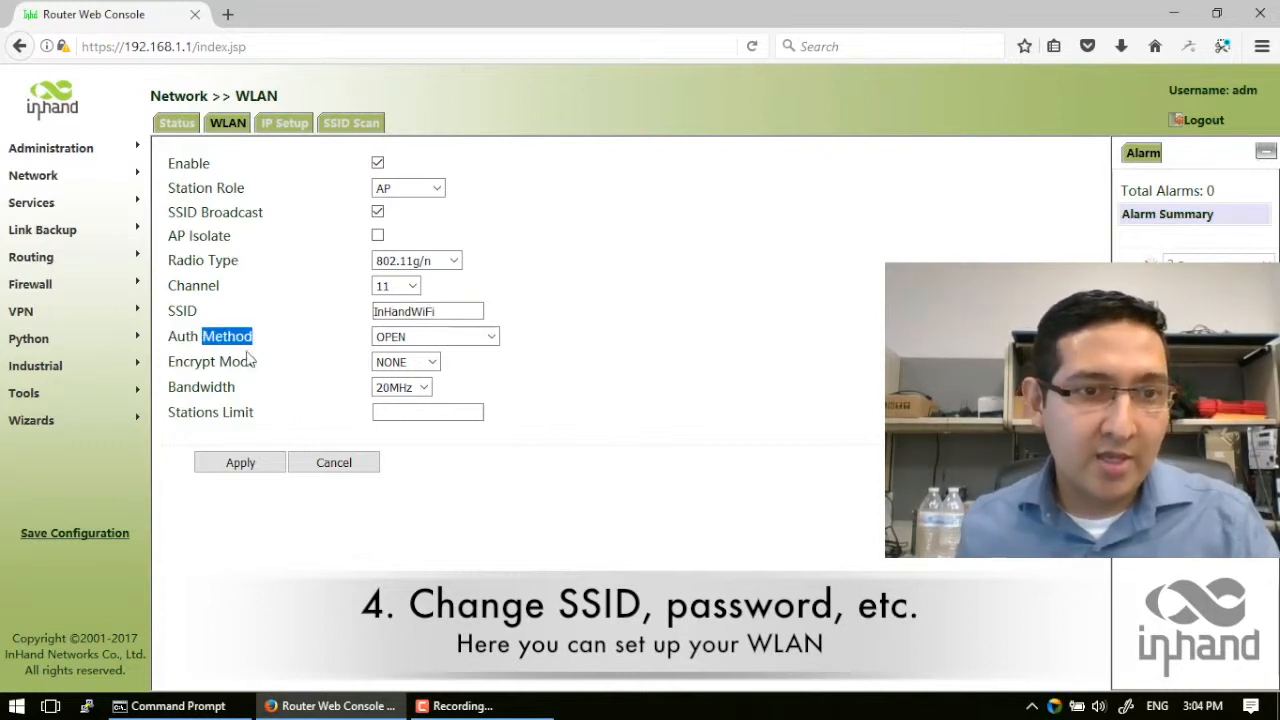
pyautogui.doubleClick(197, 361)
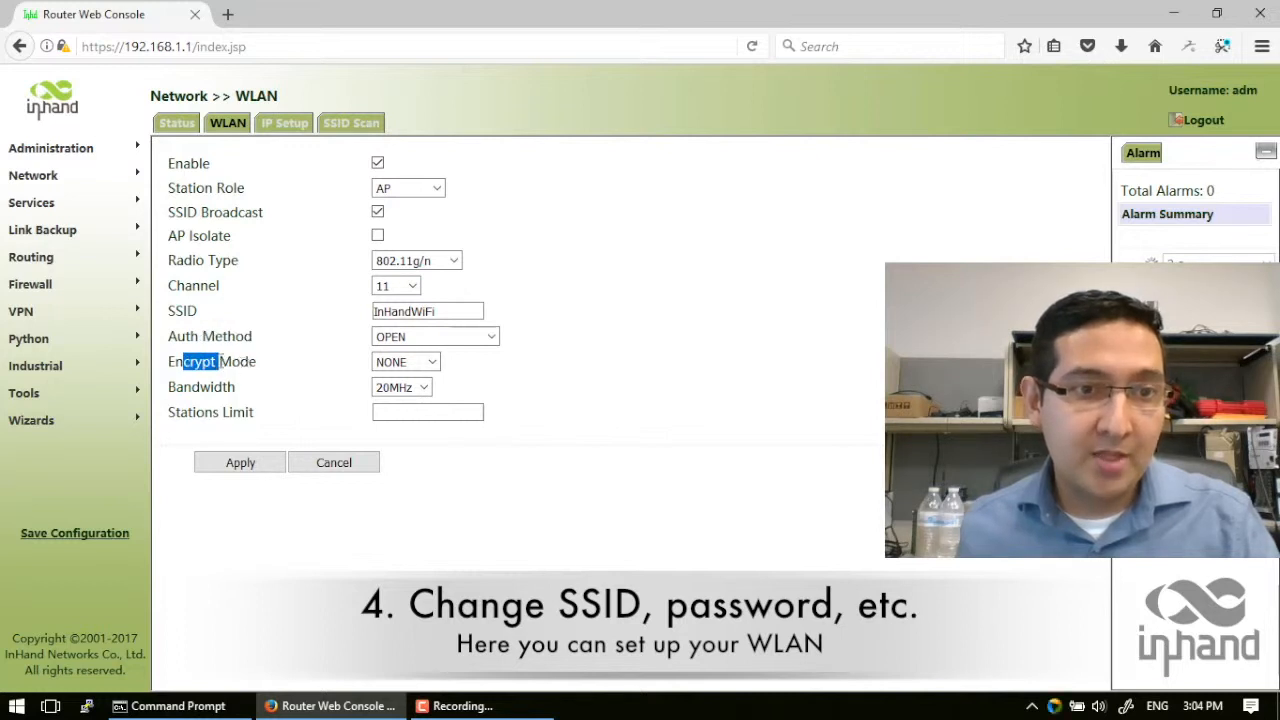
pyautogui.click(434, 336)
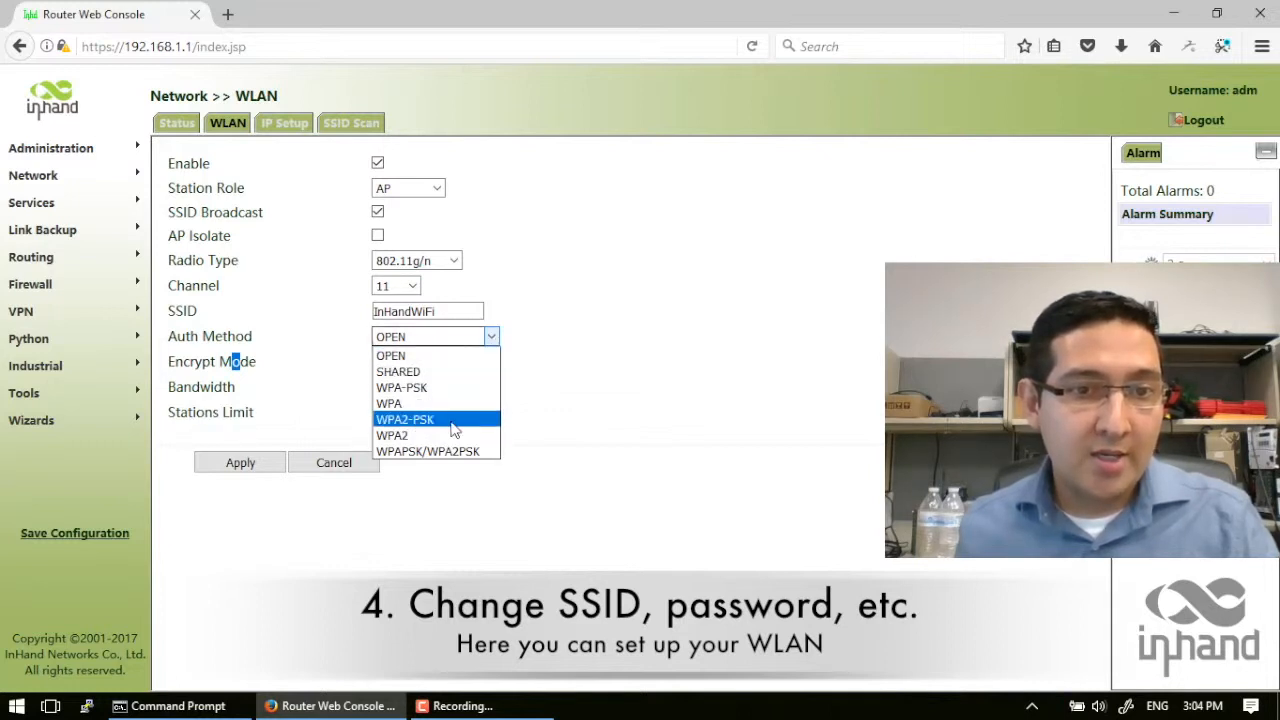
pyautogui.moveTo(410, 432)
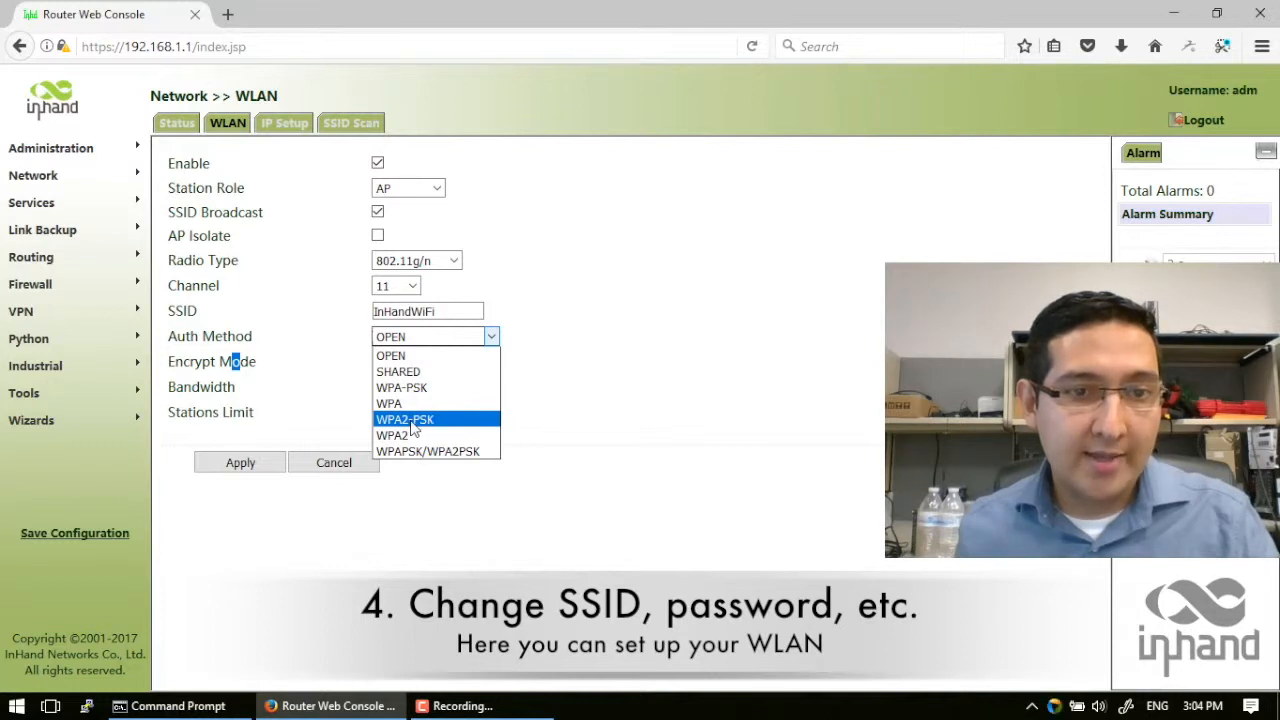
# Set Auth Method to WPA2-PSK, Encrypt Mode to AES, and enter the PSK key
pyautogui.click(405, 418)
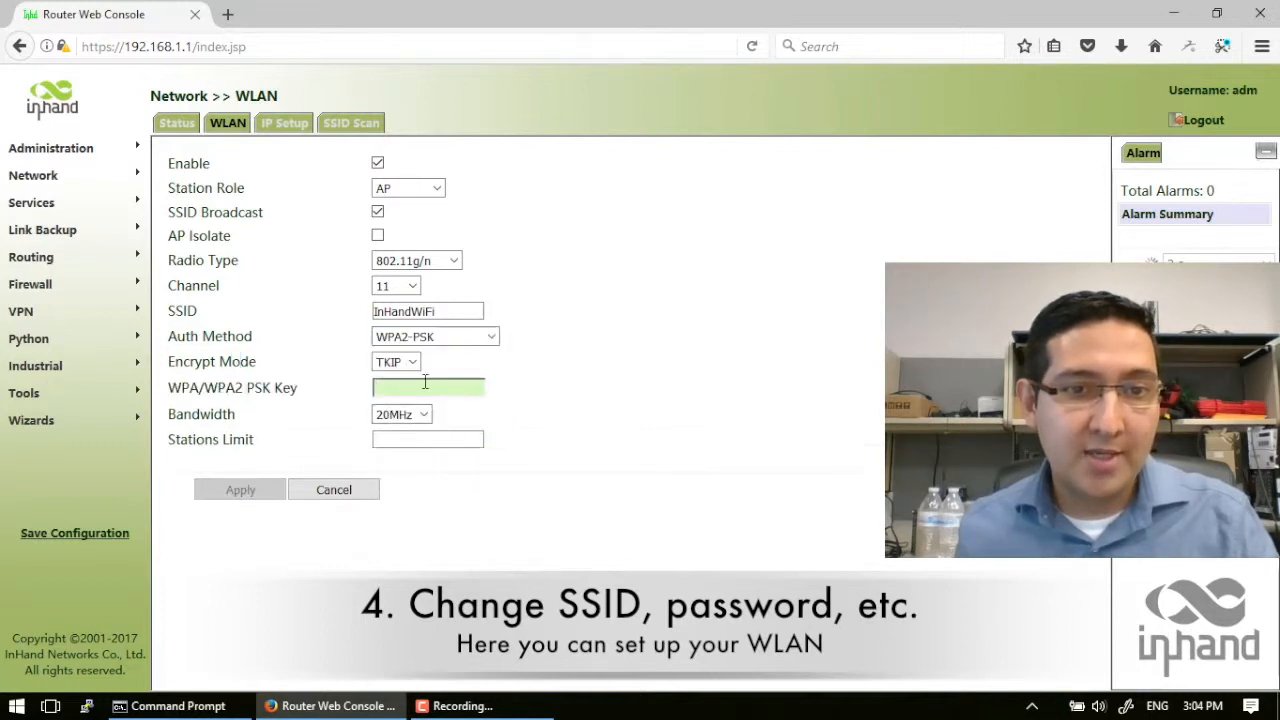
pyautogui.click(395, 361)
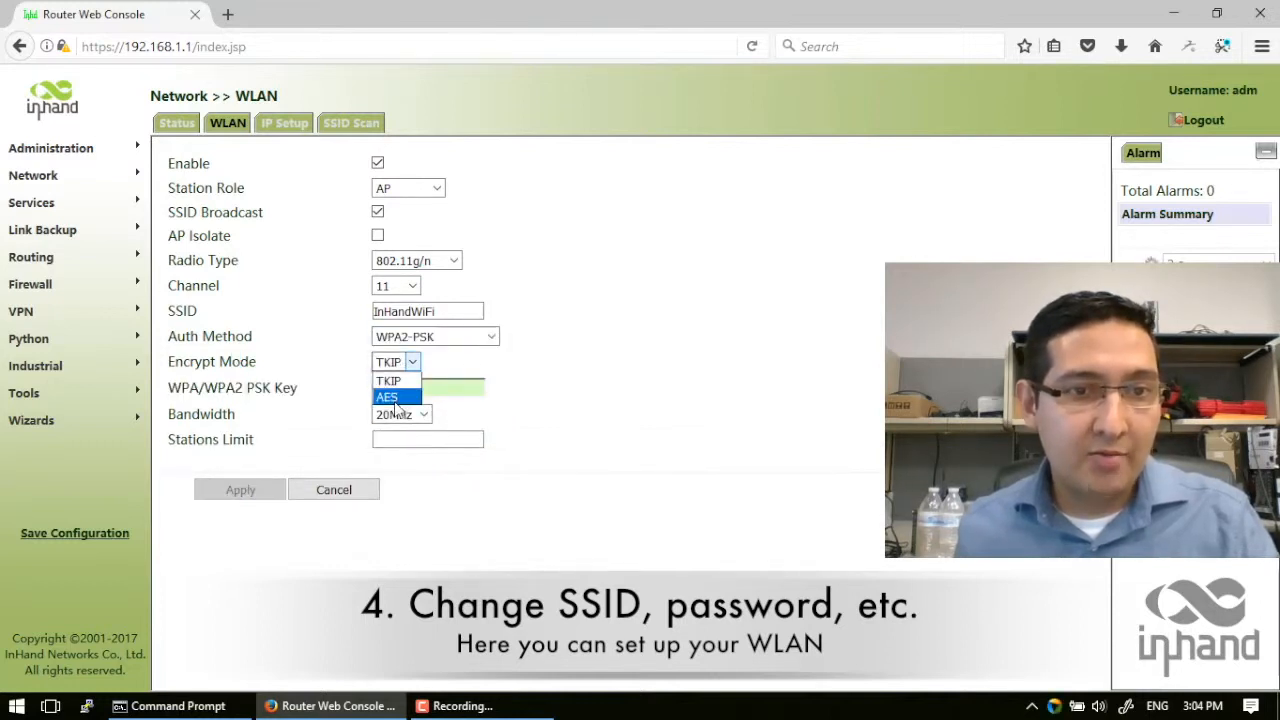
pyautogui.click(386, 396)
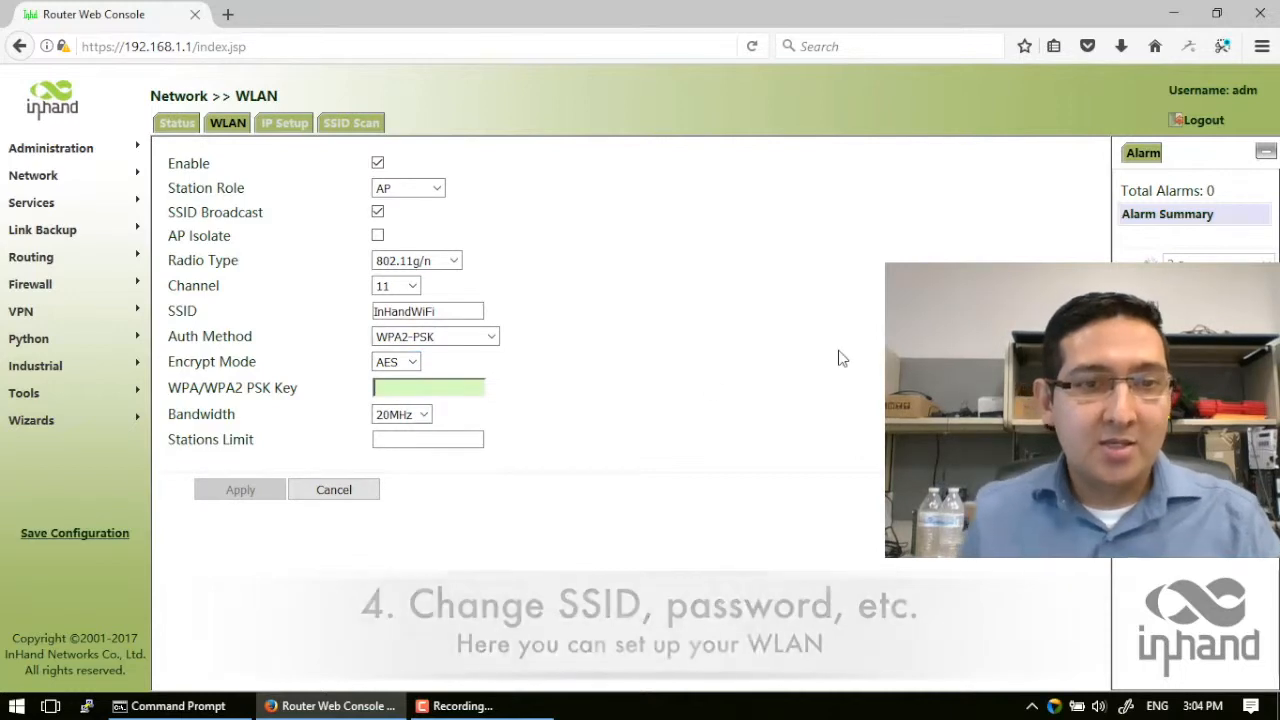
pyautogui.write('••')
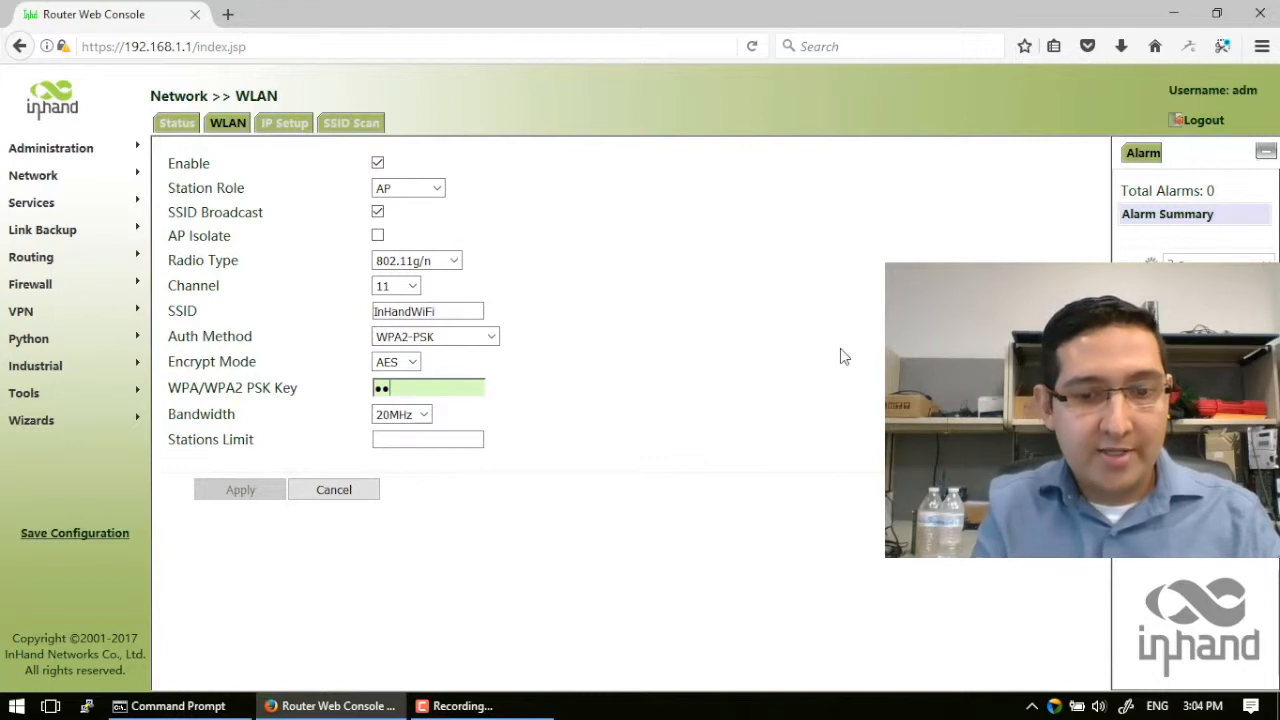
pyautogui.write('••')
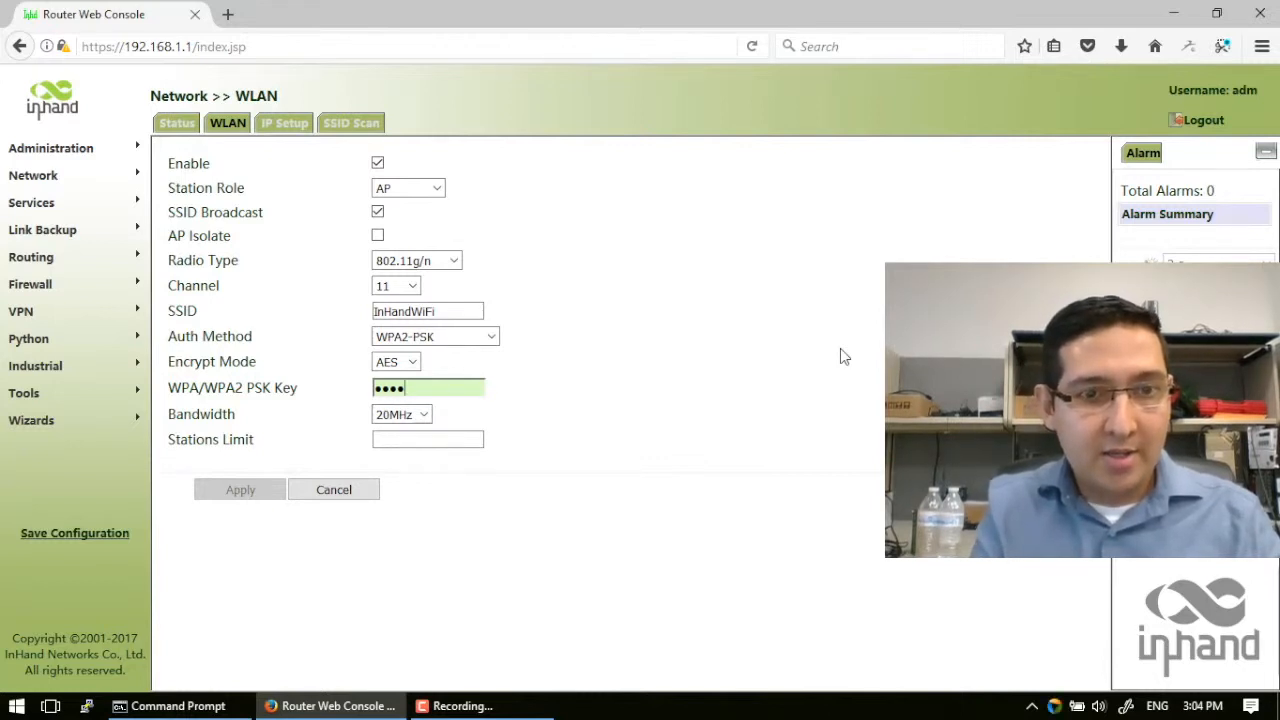
pyautogui.write('••••••')
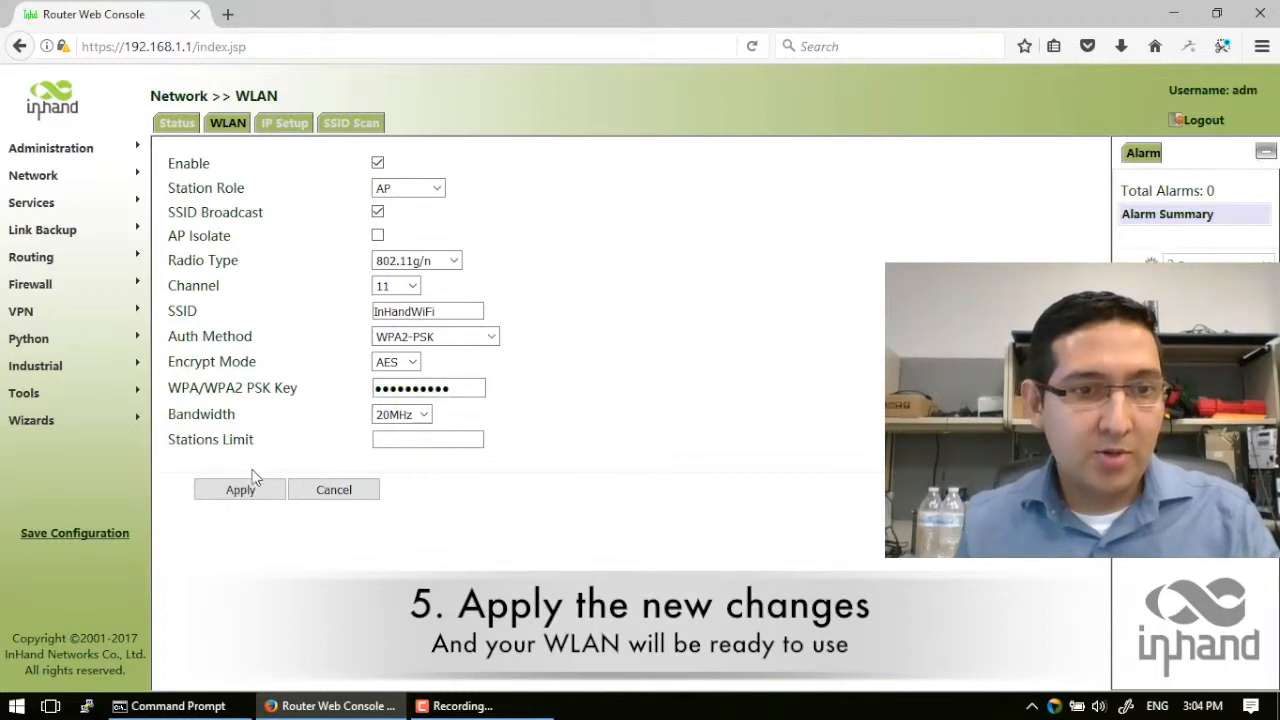
# Apply the InHandWiFi WPA2-PSK/AES wireless configuration
pyautogui.click(240, 489)
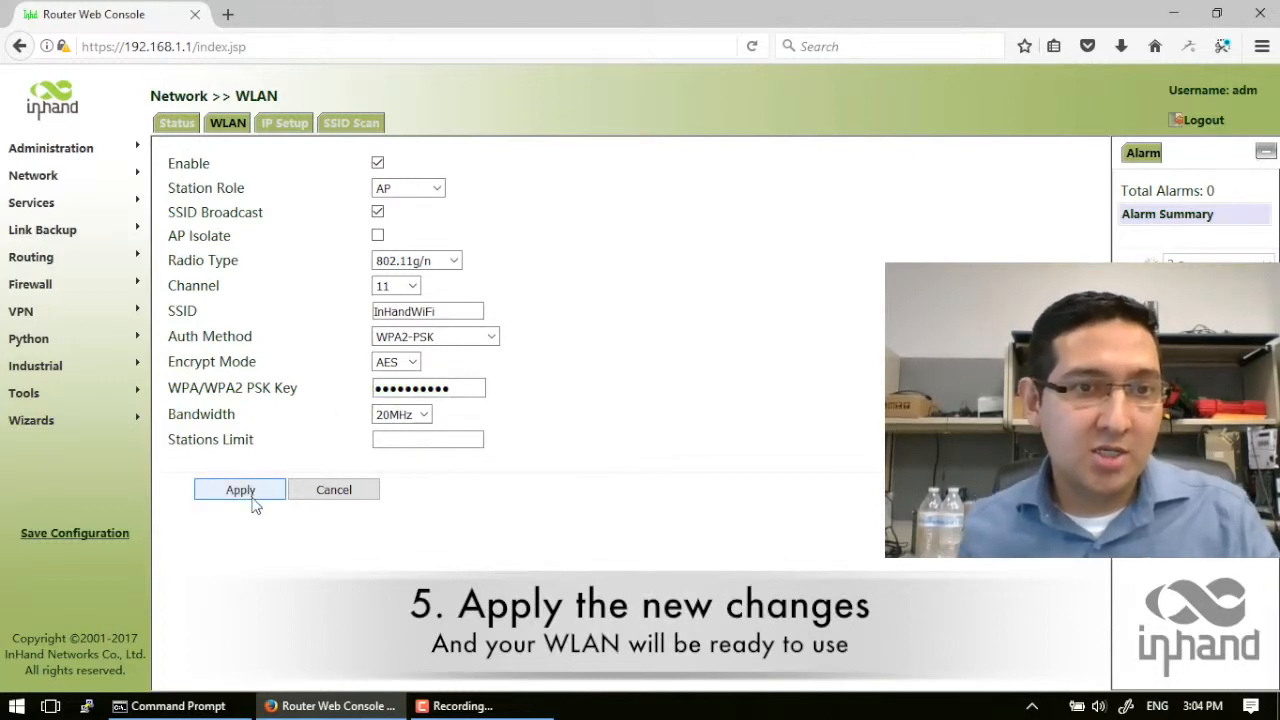
pyautogui.click(240, 489)
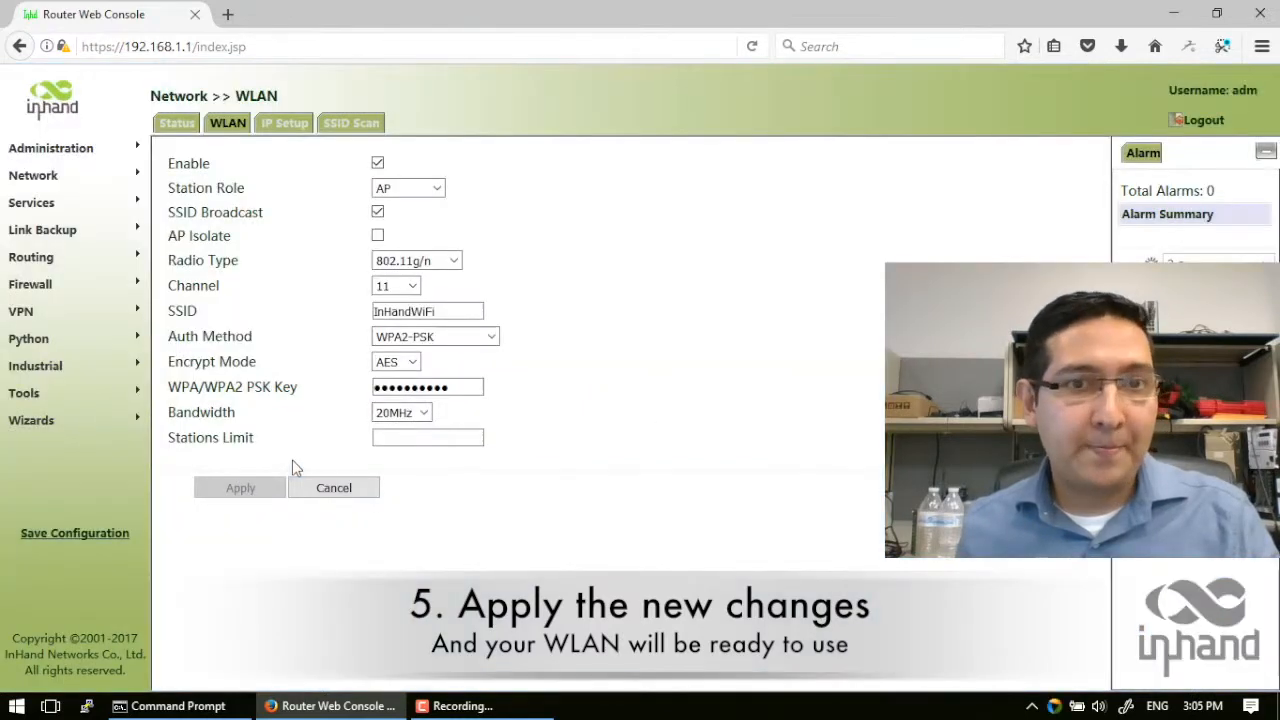
pyautogui.moveTo(640, 485)
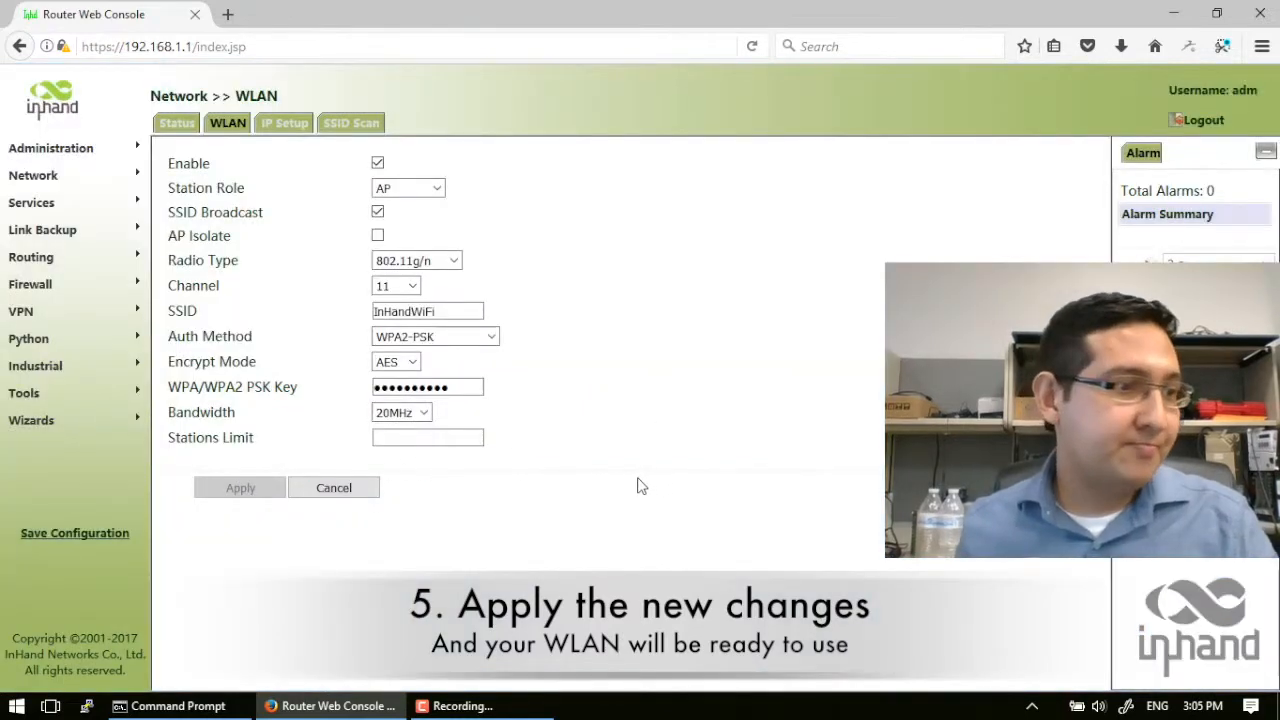
pyautogui.moveTo(628, 475)
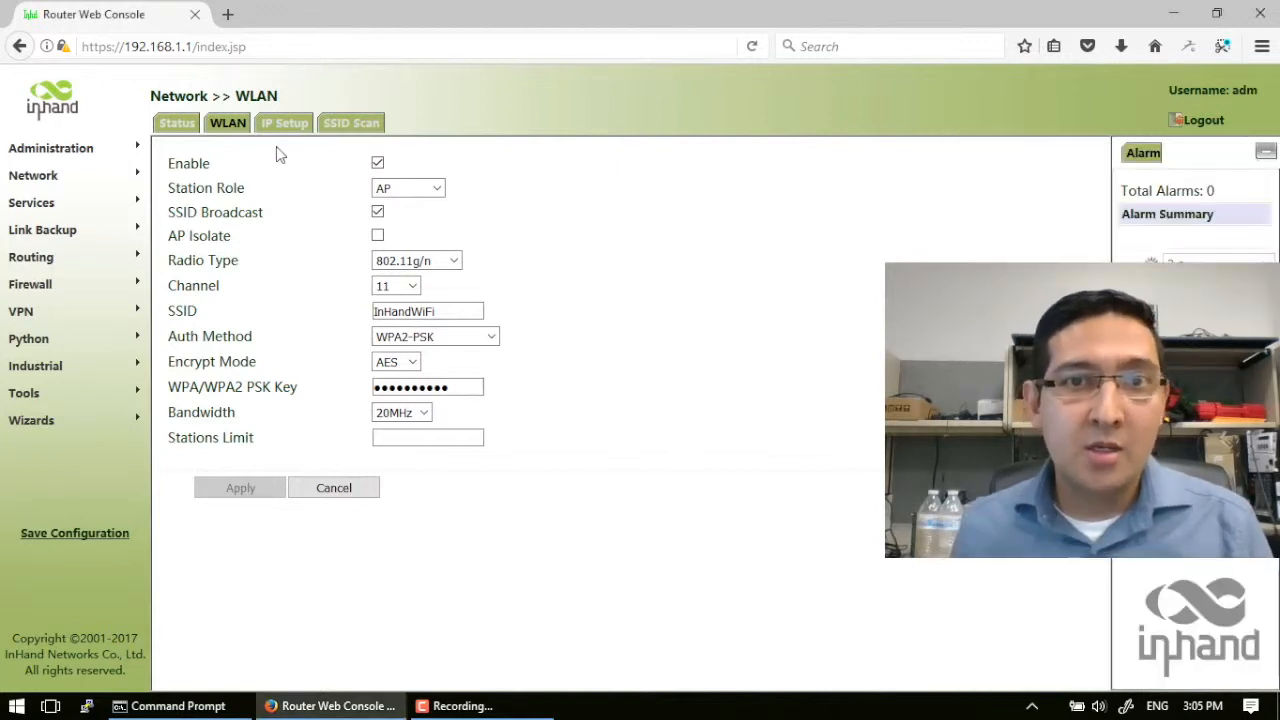
# On the Status tab, confirm Wlan Status reads Enabled
pyautogui.click(177, 122)
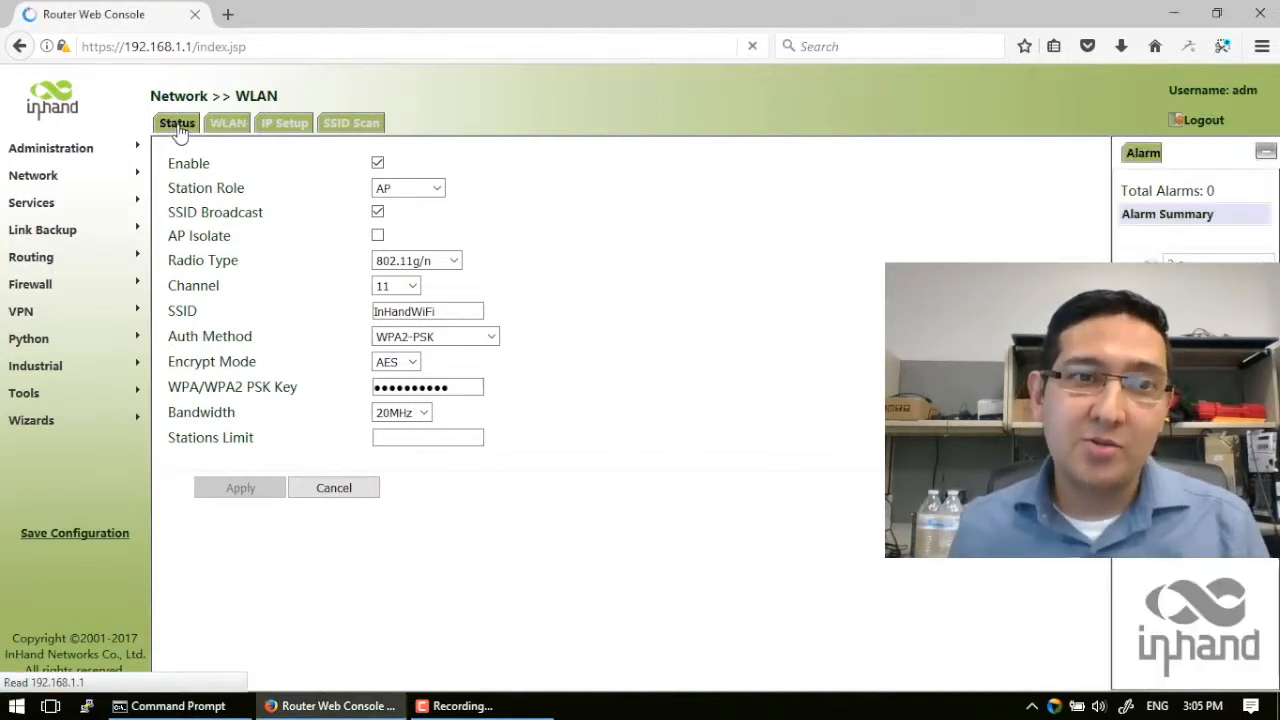
pyautogui.click(177, 122)
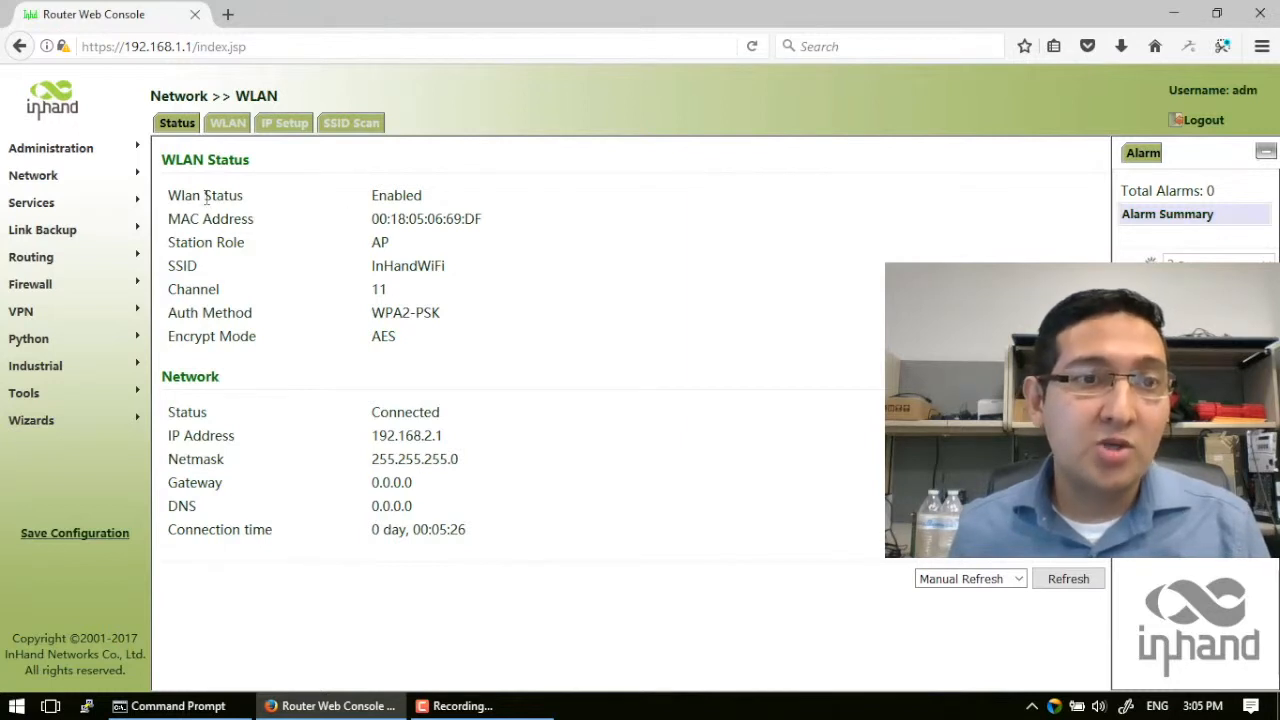
pyautogui.doubleClick(396, 195)
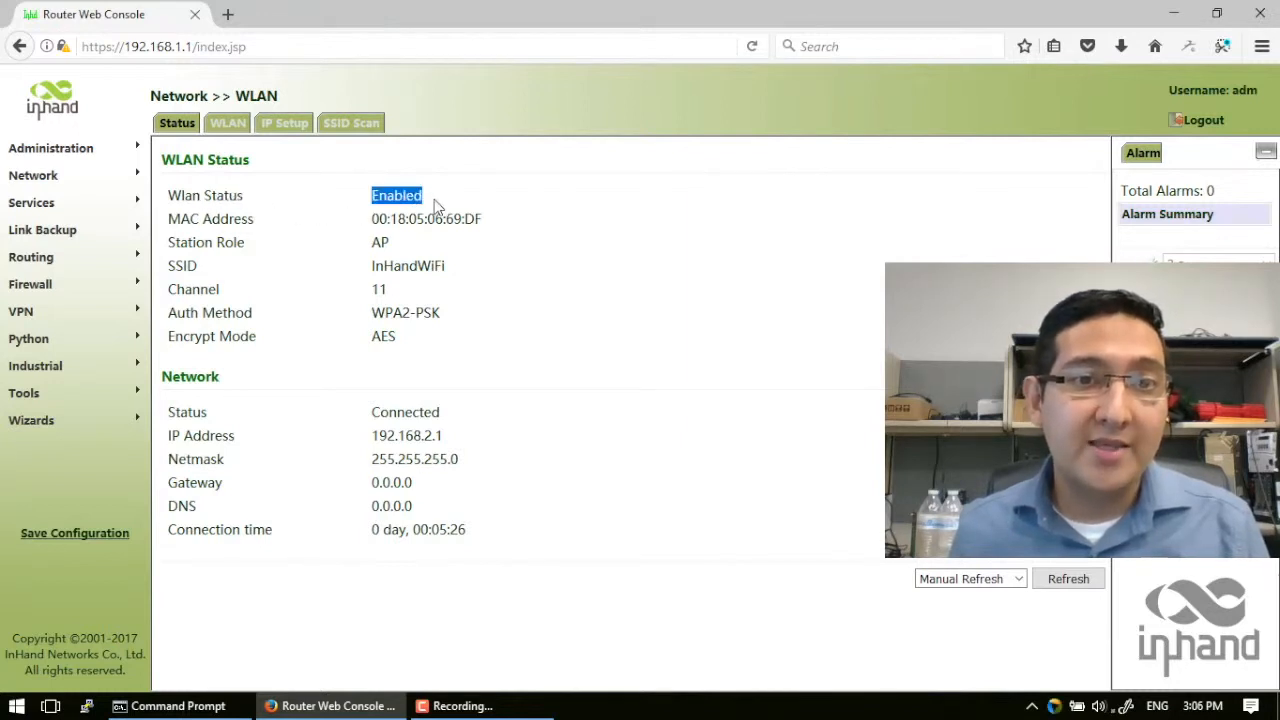